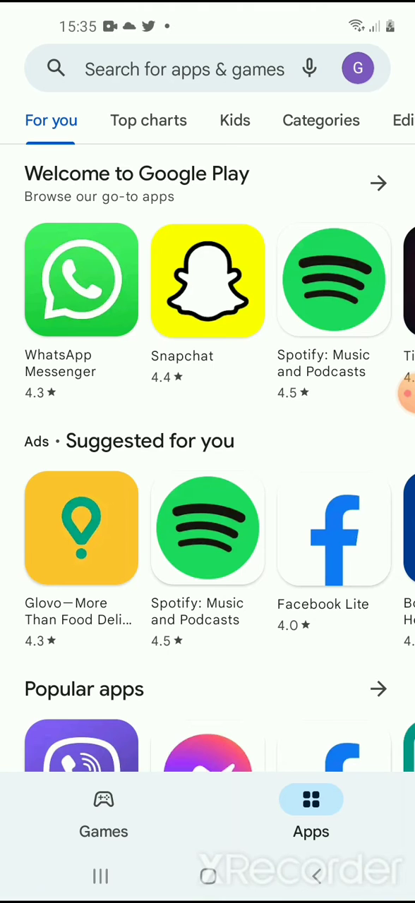
Search the Play Store for 'authenticator' and install Google Authenticator.
{"action": "left_click", "coordinate": [186, 68]}
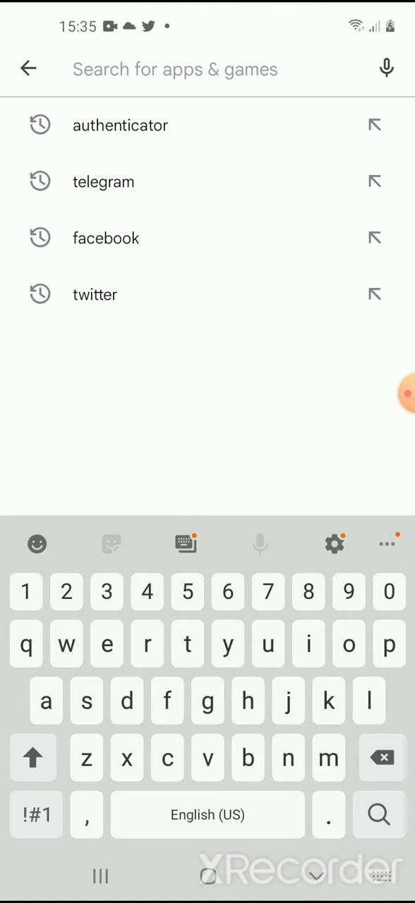
{"action": "left_click", "coordinate": [120, 125]}
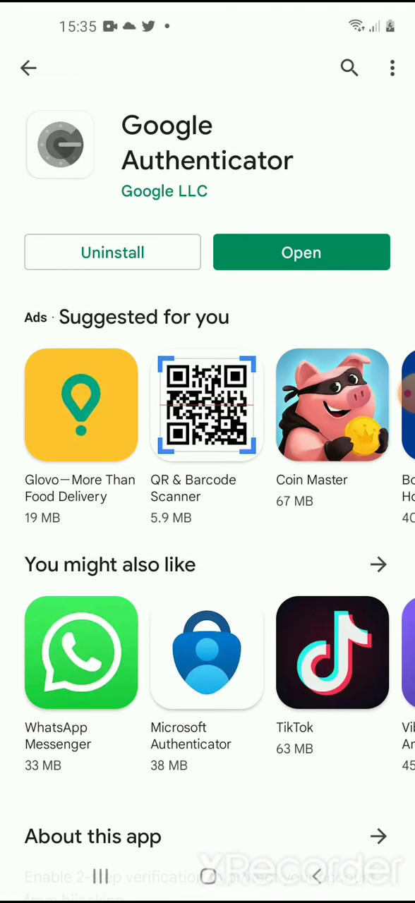
Open Google Authenticator to its 'Setup your first account' screen, then return to the app list.
{"action": "left_click", "coordinate": [301, 252]}
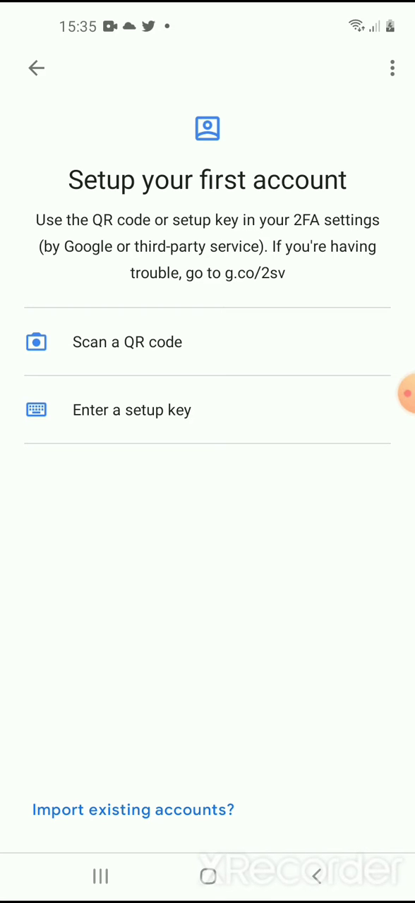
{"action": "left_click", "coordinate": [208, 876]}
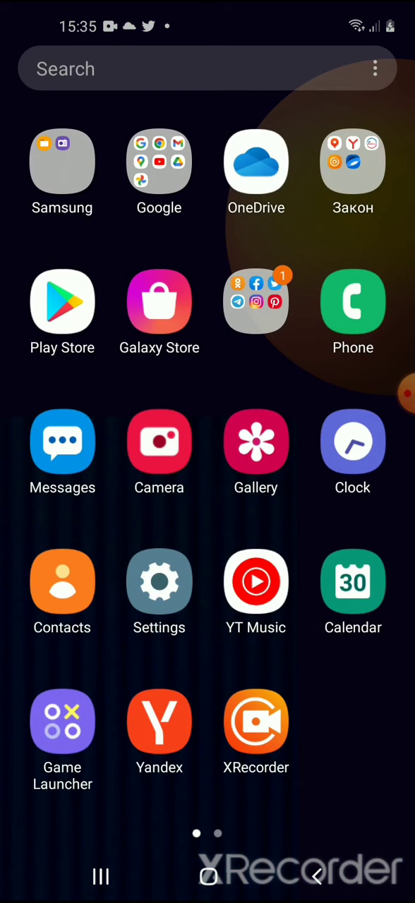
Launch Twitter from the social folder, load new tweets, and open Settings and privacy.
{"action": "left_click", "coordinate": [256, 302]}
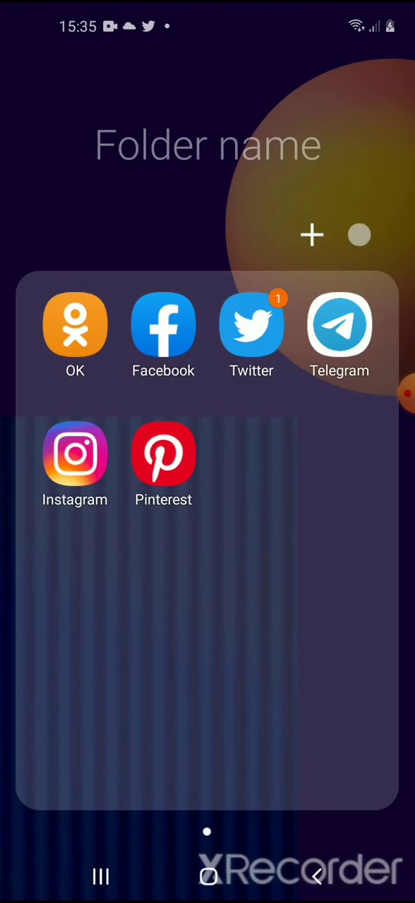
{"action": "left_click", "coordinate": [252, 325]}
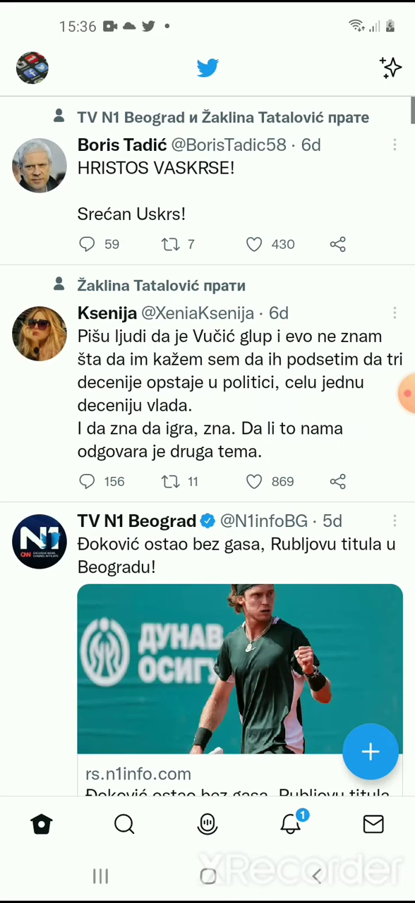
{"action": "scroll", "scroll_direction": "down", "scroll_amount": 3}
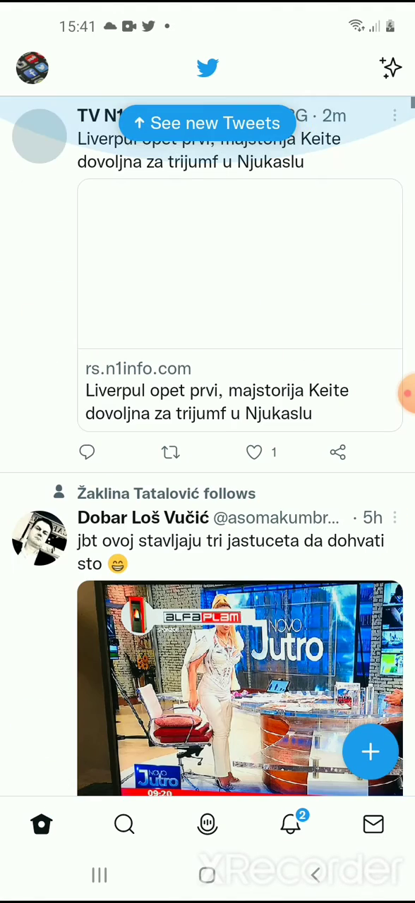
{"action": "left_click", "coordinate": [208, 123]}
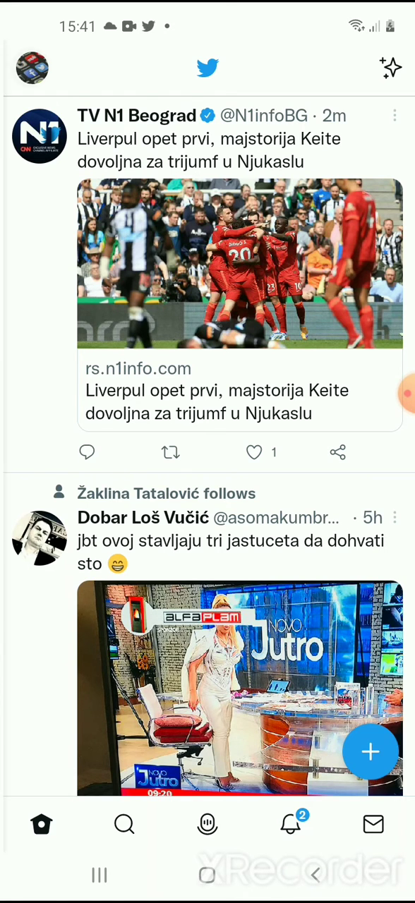
{"action": "left_click", "coordinate": [35, 67]}
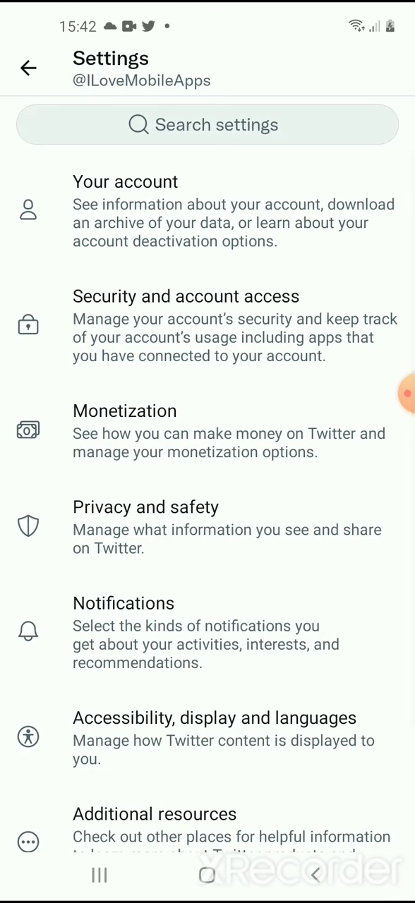
Open Security and account access > Two-factor authentication and toggle Authentication app.
{"action": "left_click", "coordinate": [186, 297]}
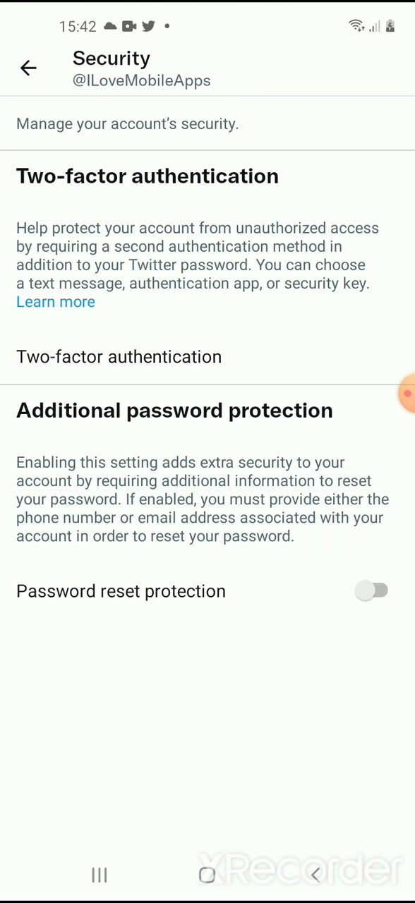
{"action": "left_click", "coordinate": [118, 357]}
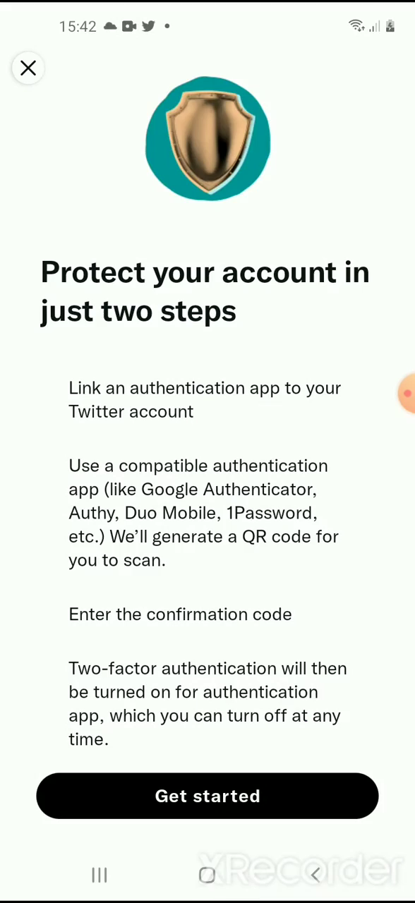
Get started and link Google Authenticator to the Twitter account.
{"action": "left_click", "coordinate": [207, 796]}
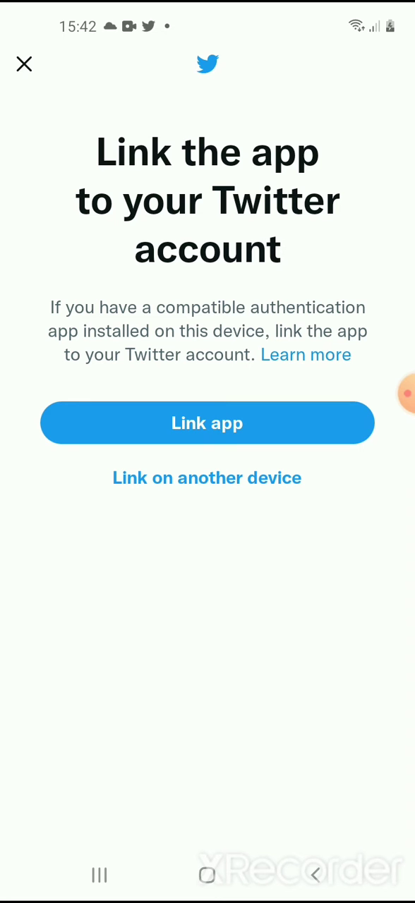
{"action": "left_click", "coordinate": [207, 422]}
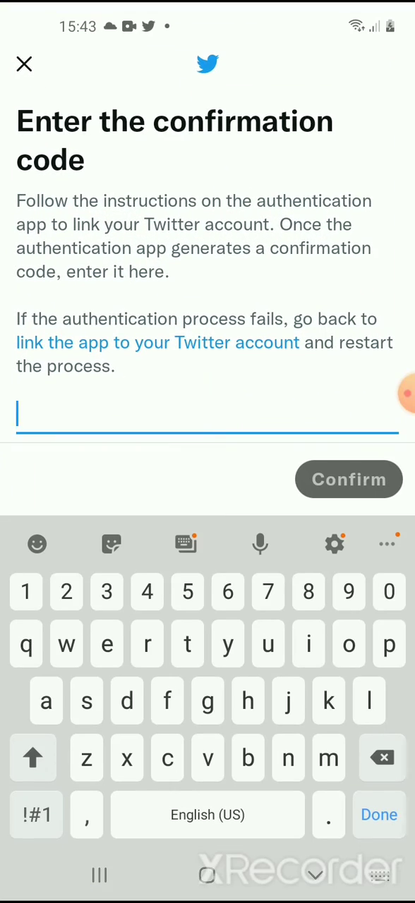
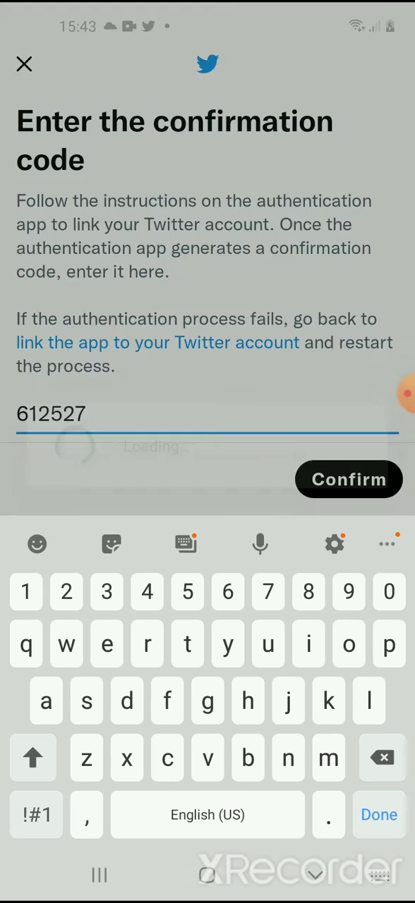
{"action": "left_click", "coordinate": [348, 479]}
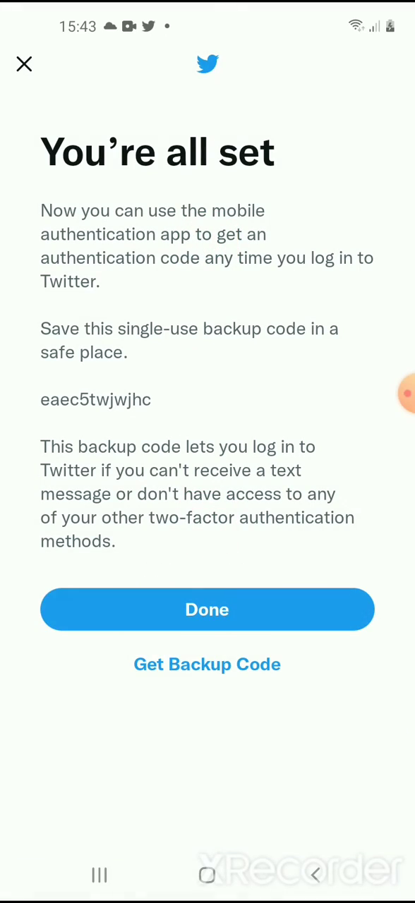
{"action": "key", "text": "POWER"}
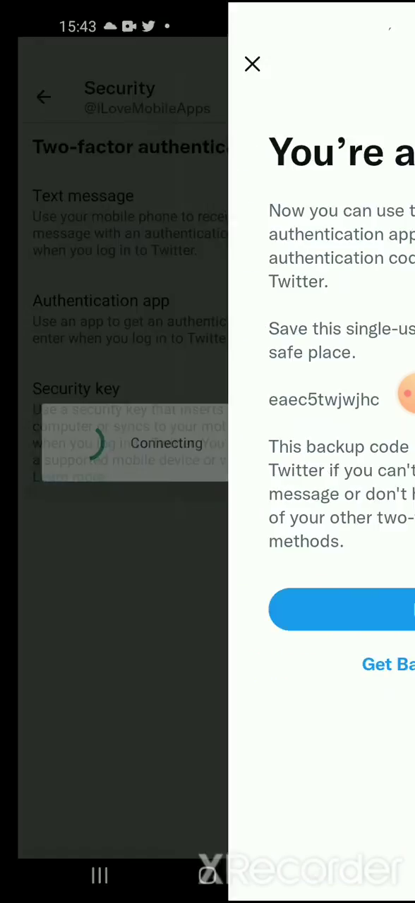
Check the Authentication app toggle is on, then back out to the Home timeline.
{"action": "left_click", "coordinate": [252, 65]}
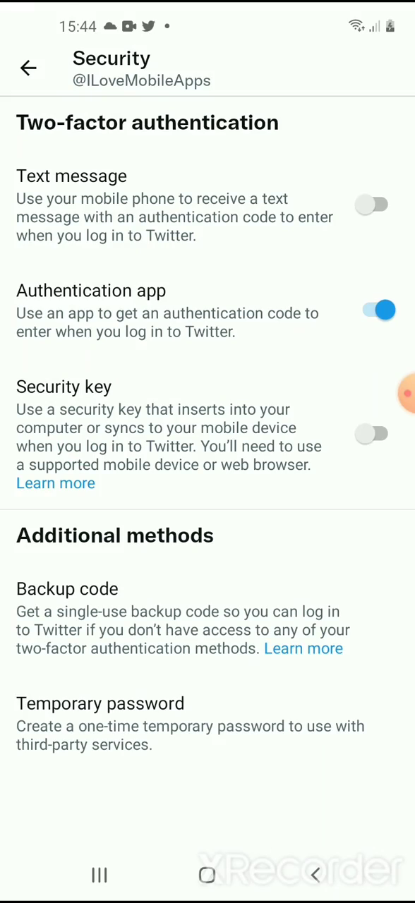
{"action": "left_click", "coordinate": [26, 67]}
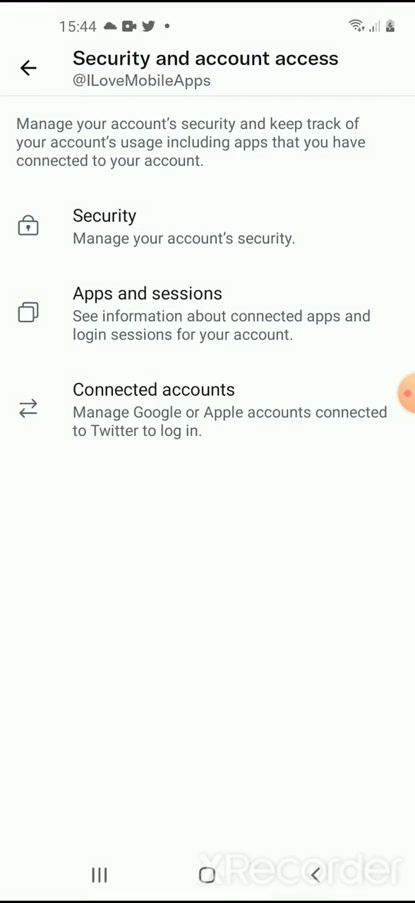
{"action": "left_click", "coordinate": [26, 67]}
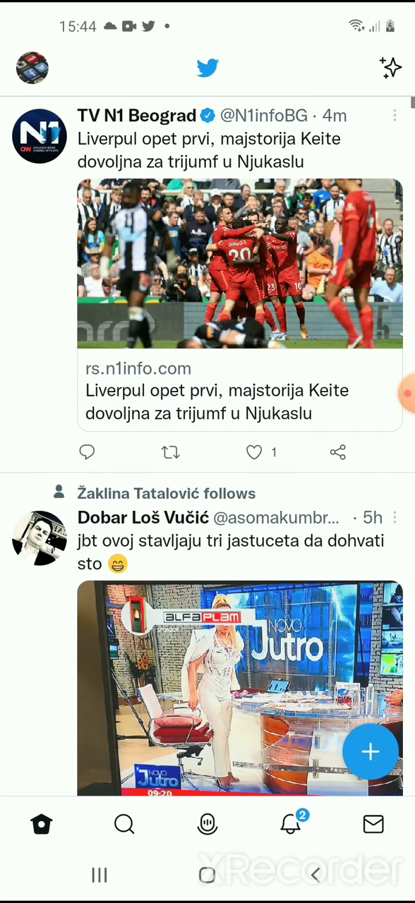
{"action": "left_click", "coordinate": [390, 393]}
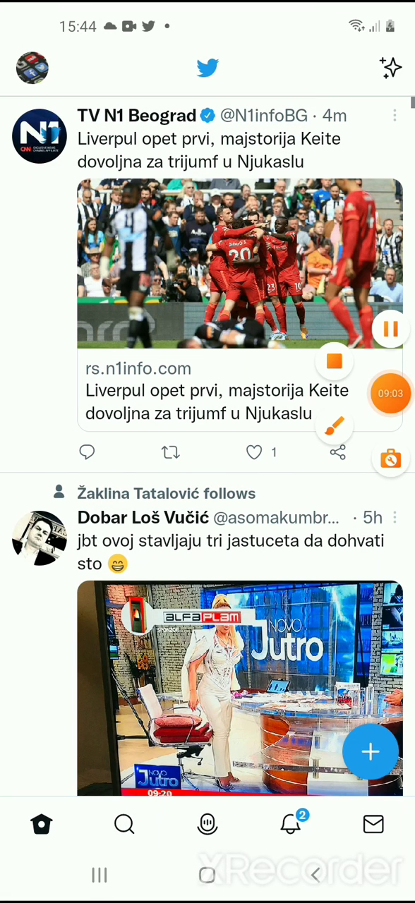